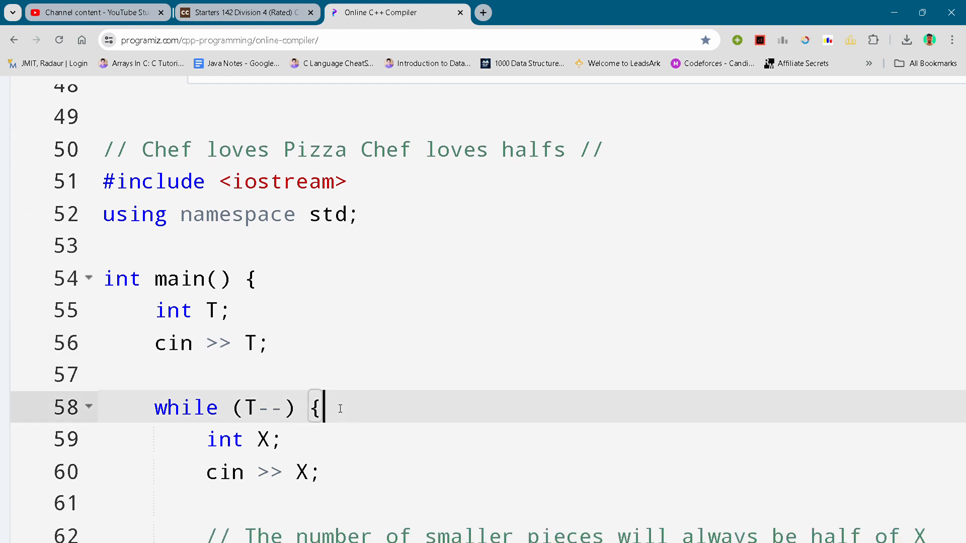
pyautogui.scroll(-3)
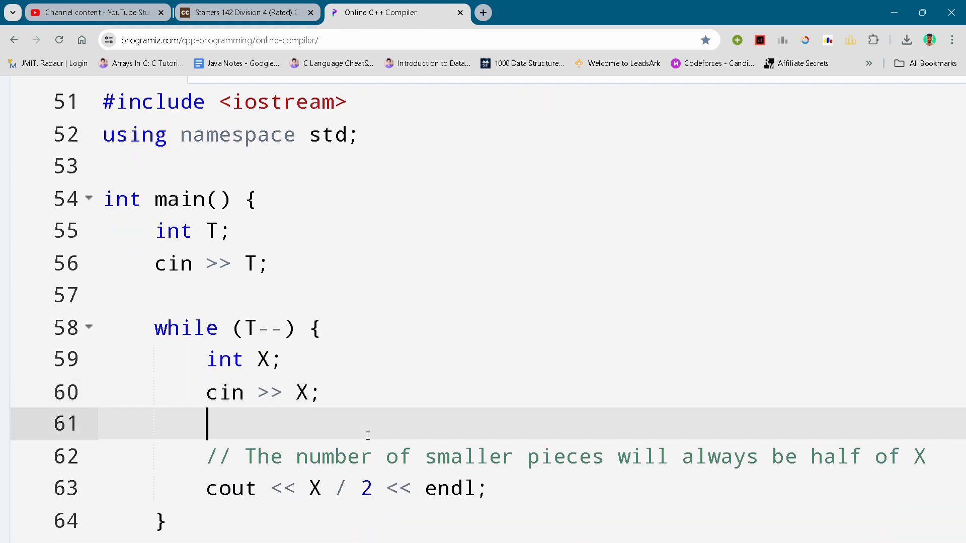
pyautogui.scroll(-3)
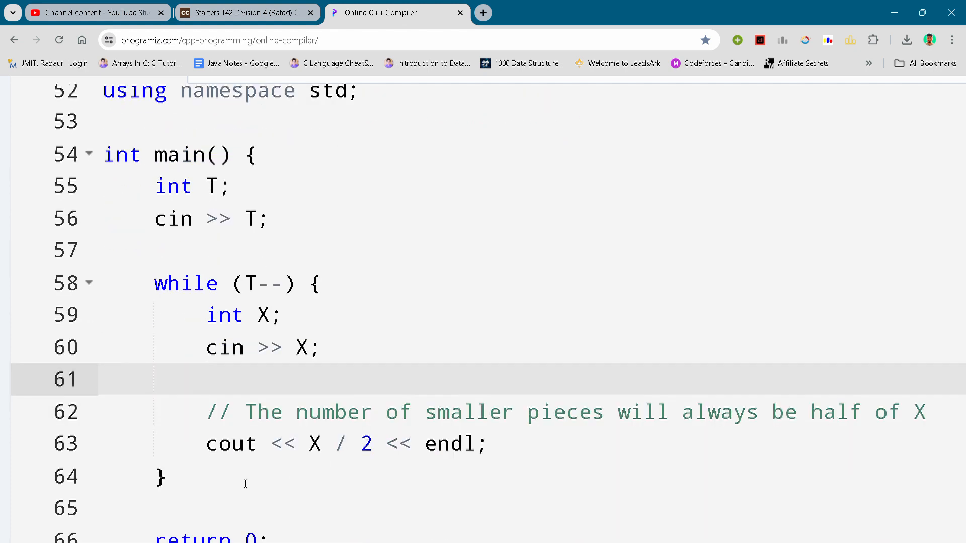
pyautogui.click(489, 444)
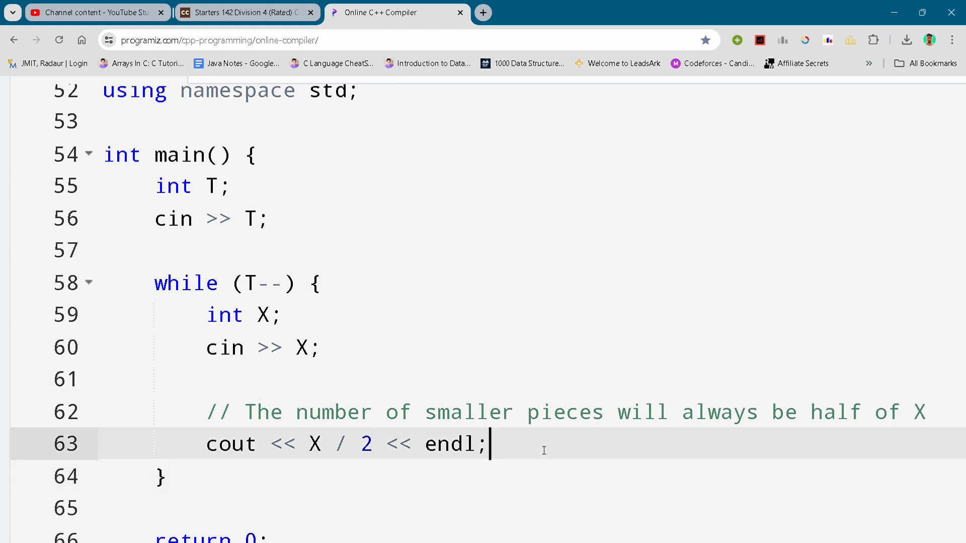